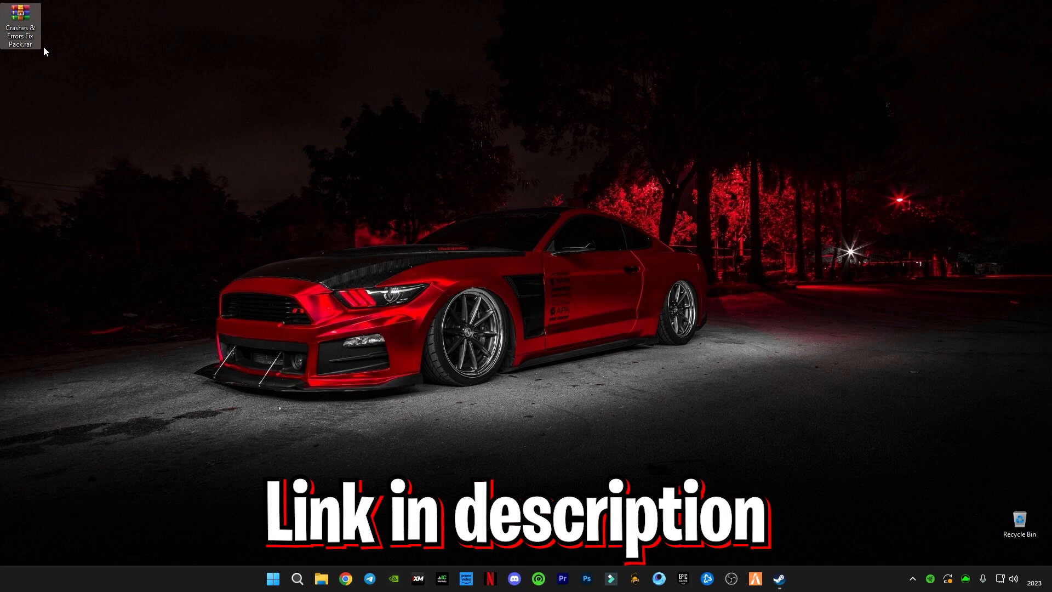
Step: Extract the Crashes & Errors Fix Pack archive on the desktop and open the extracted folder
right_click(19, 16)
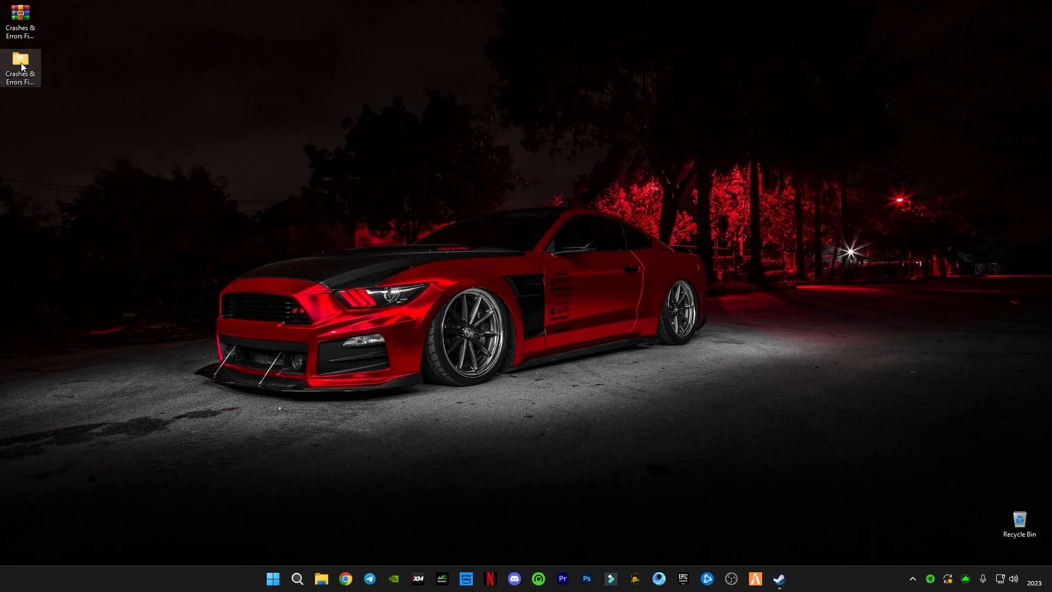
double_click(20, 61)
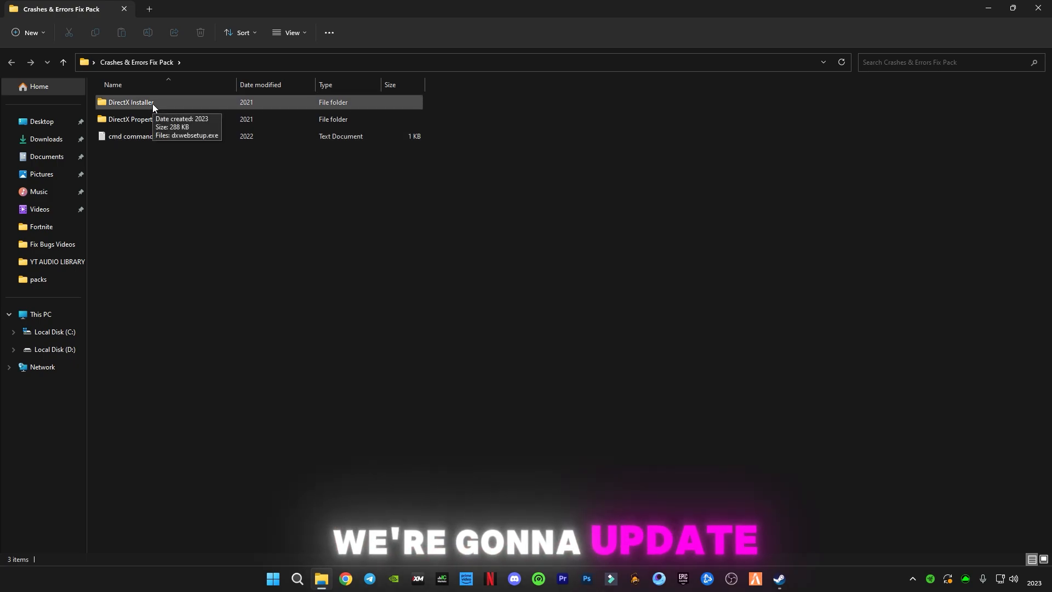
Step: Run dxwebsetup.exe from DirectX Installer, accept the licence, decline the Bing Bar, and finish the setup
double_click(130, 102)
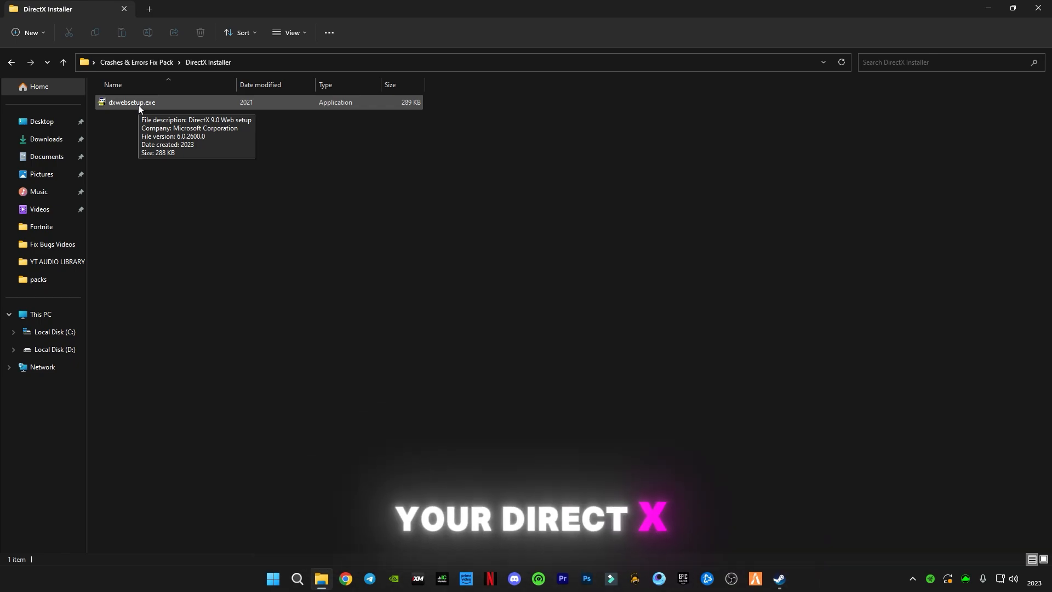
double_click(130, 102)
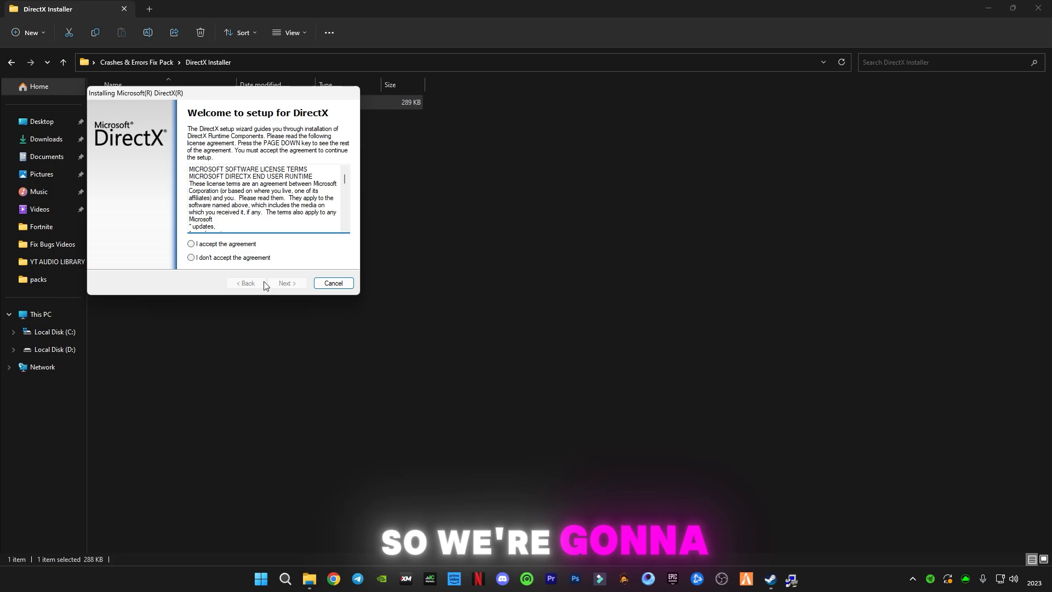
left_click(286, 283)
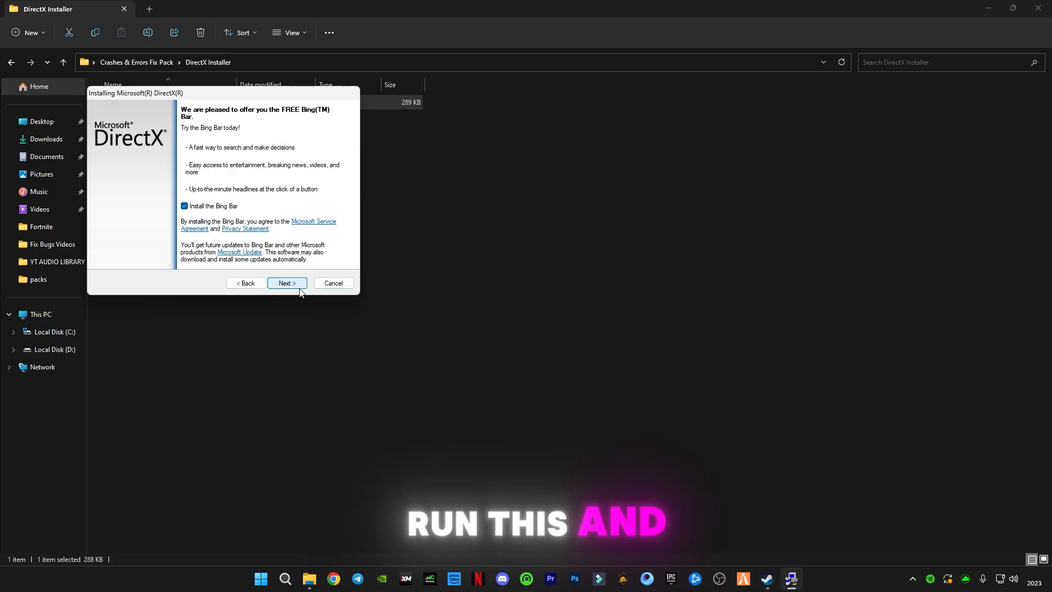
left_click(183, 206)
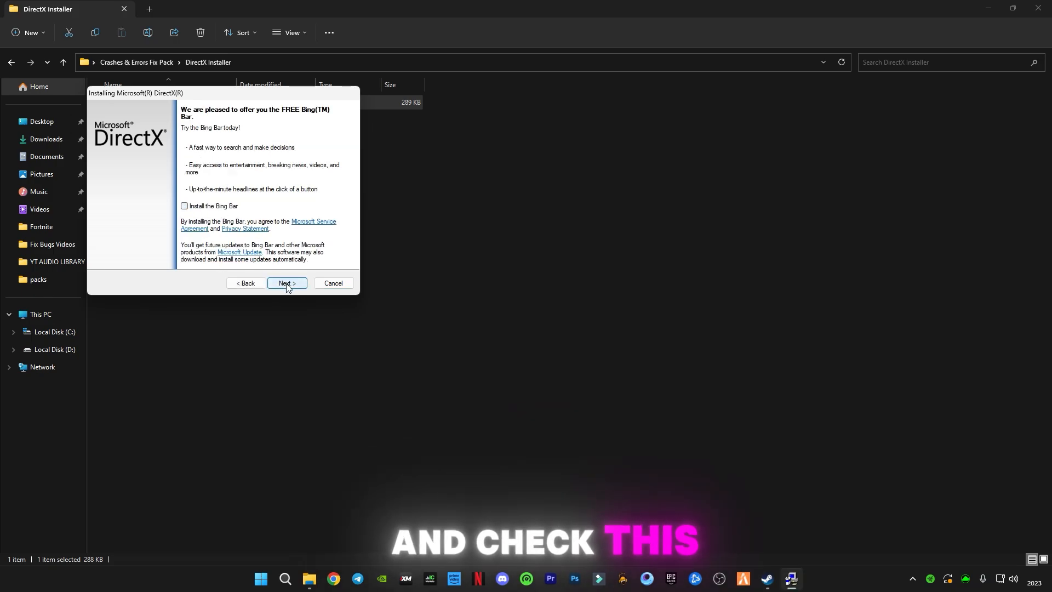
left_click(286, 283)
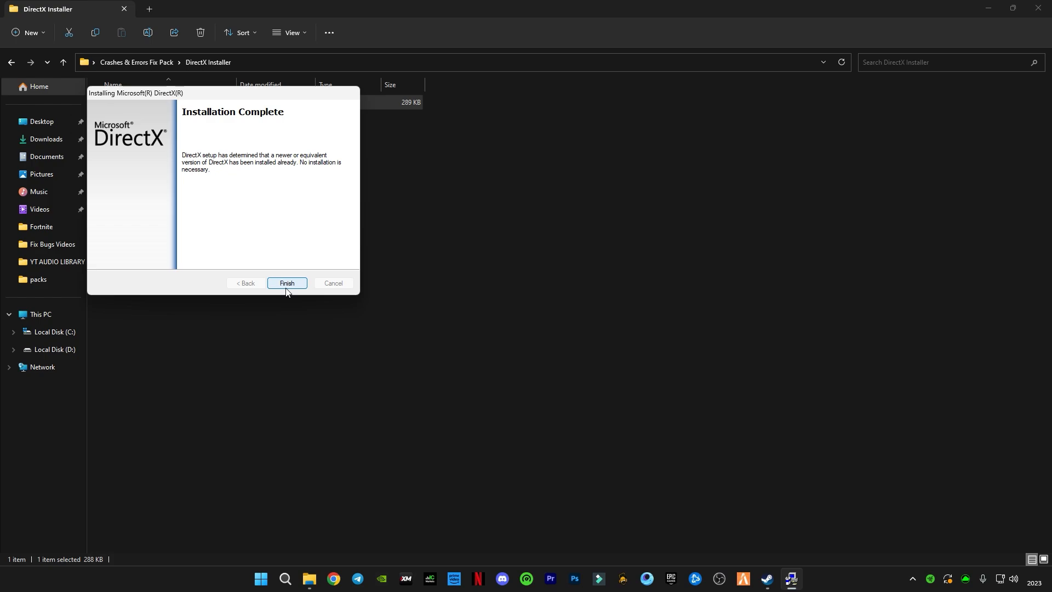
left_click(286, 283)
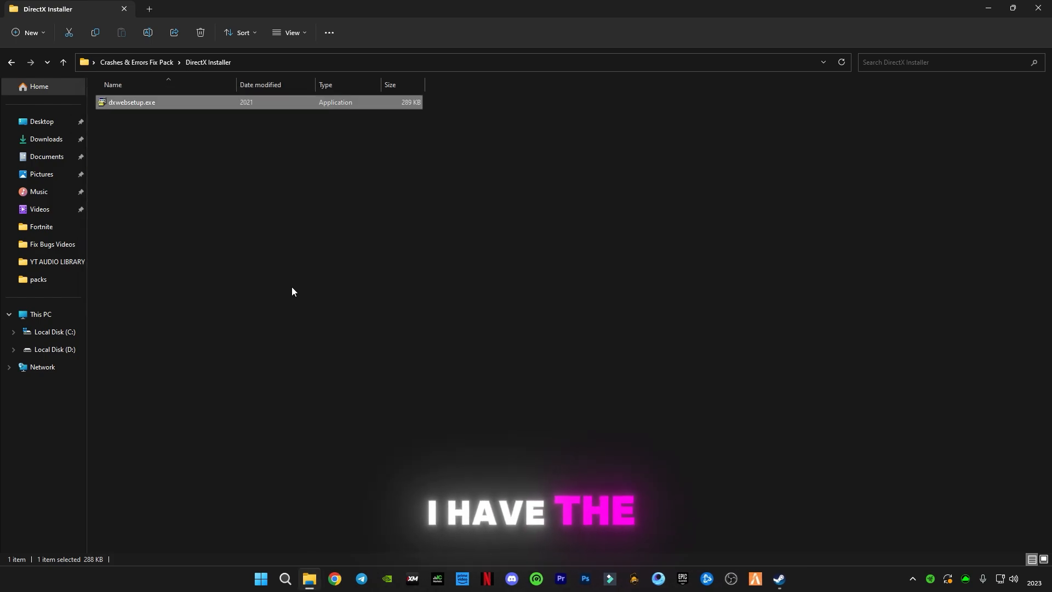
Step: Launch dxcpl.exe from the fix pack's DirectX Properties folder
left_click(11, 62)
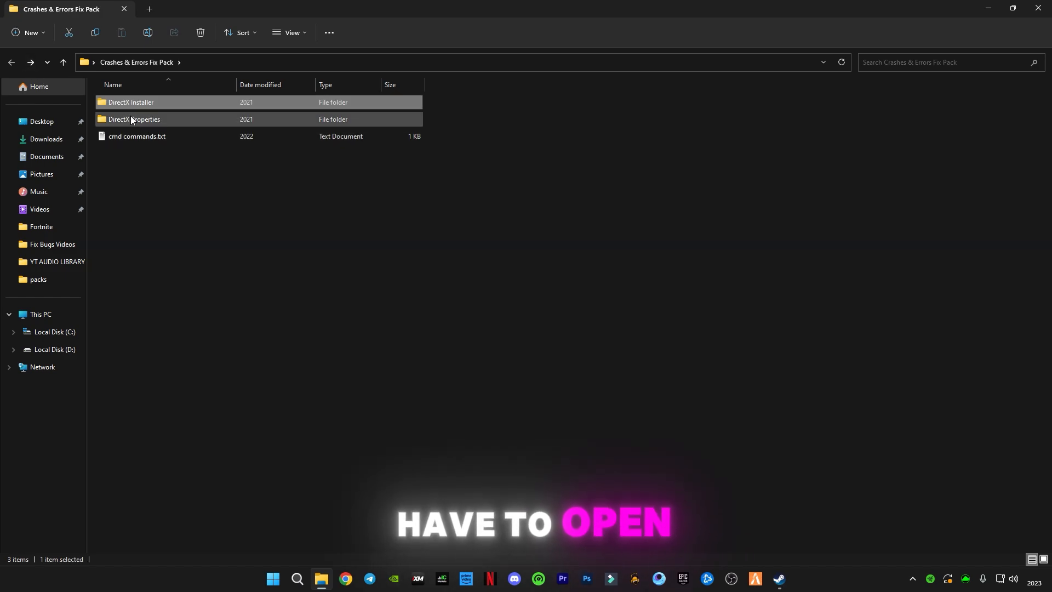
double_click(134, 118)
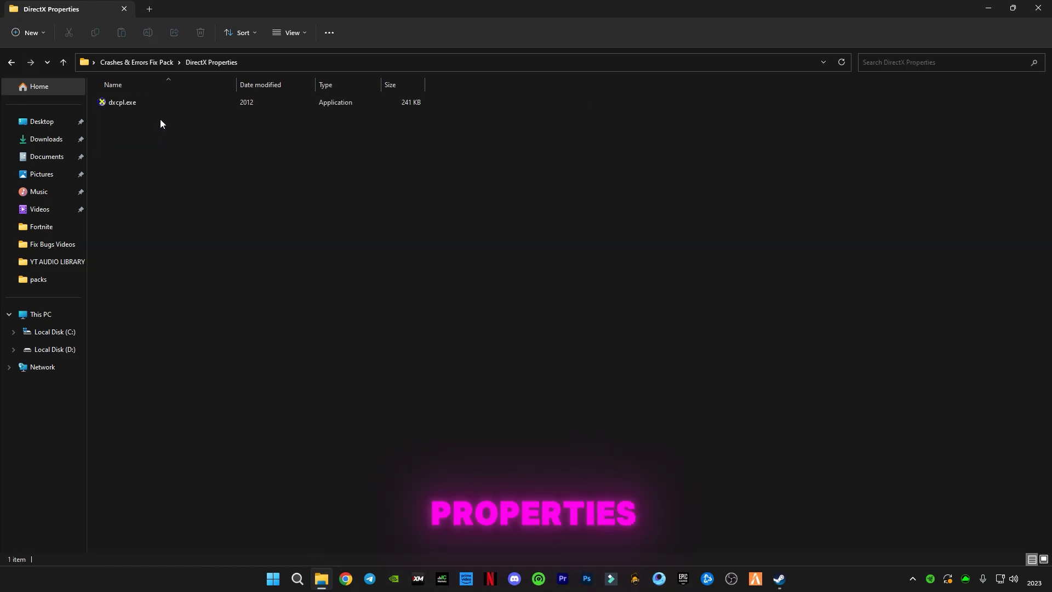
left_click(122, 102)
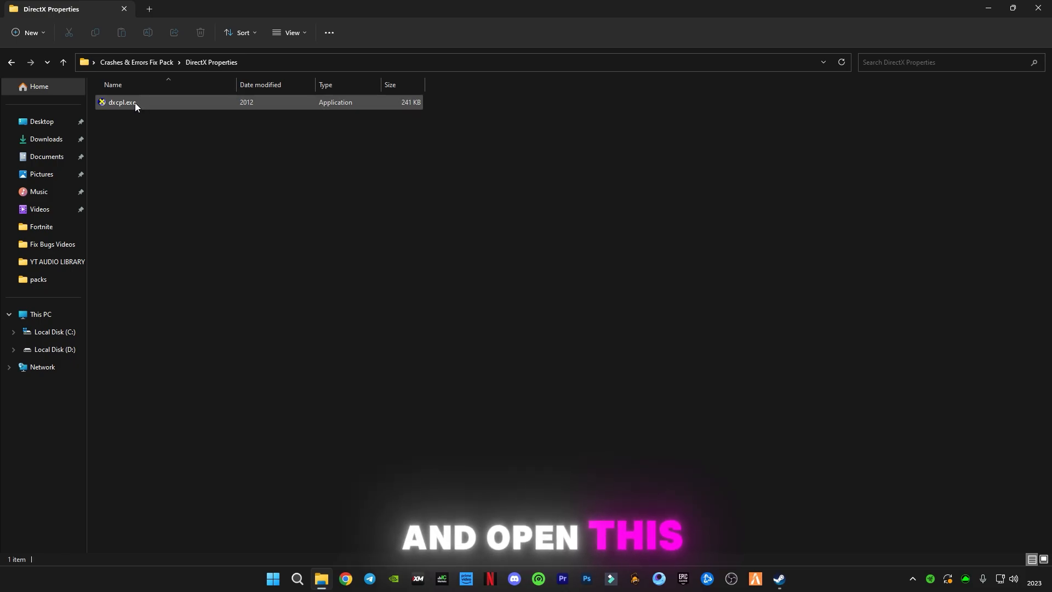
mouse_move(123, 102)
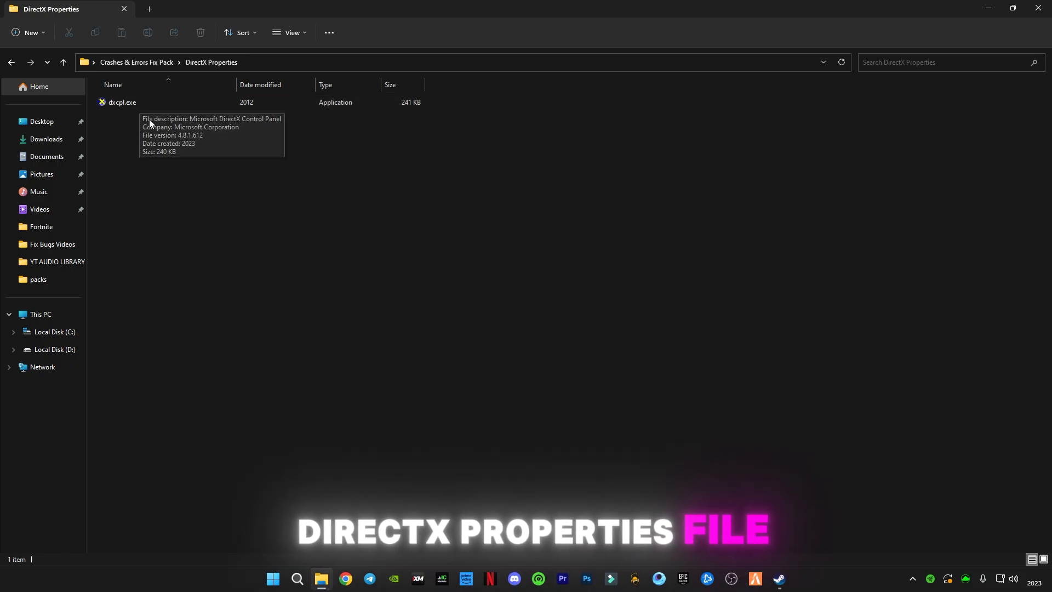
double_click(122, 102)
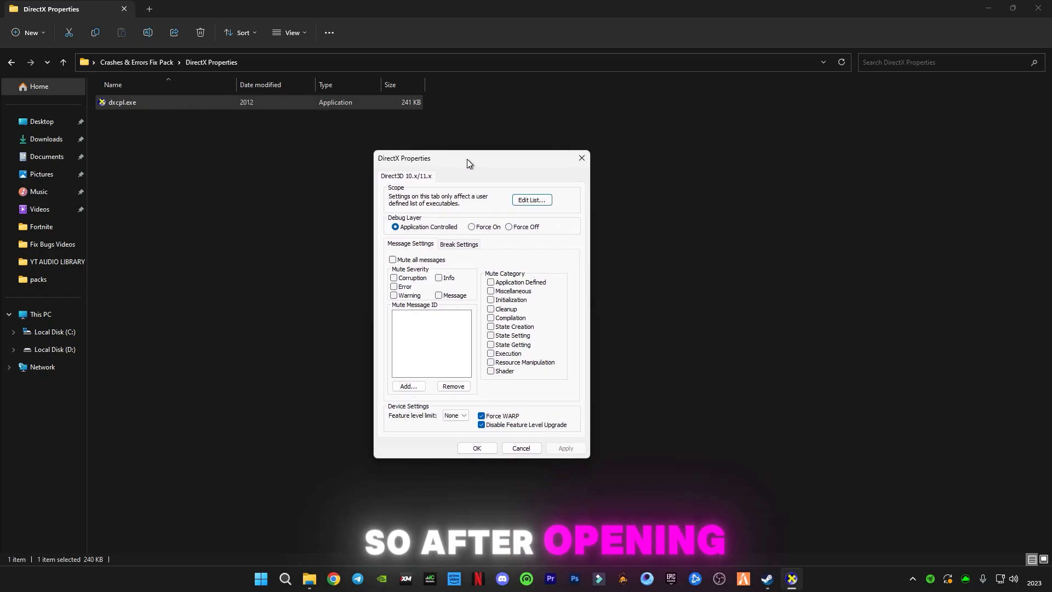
Step: Bring up the Direct3D 10.x/11.x executable list via Edit List in the Scope section
left_click(530, 200)
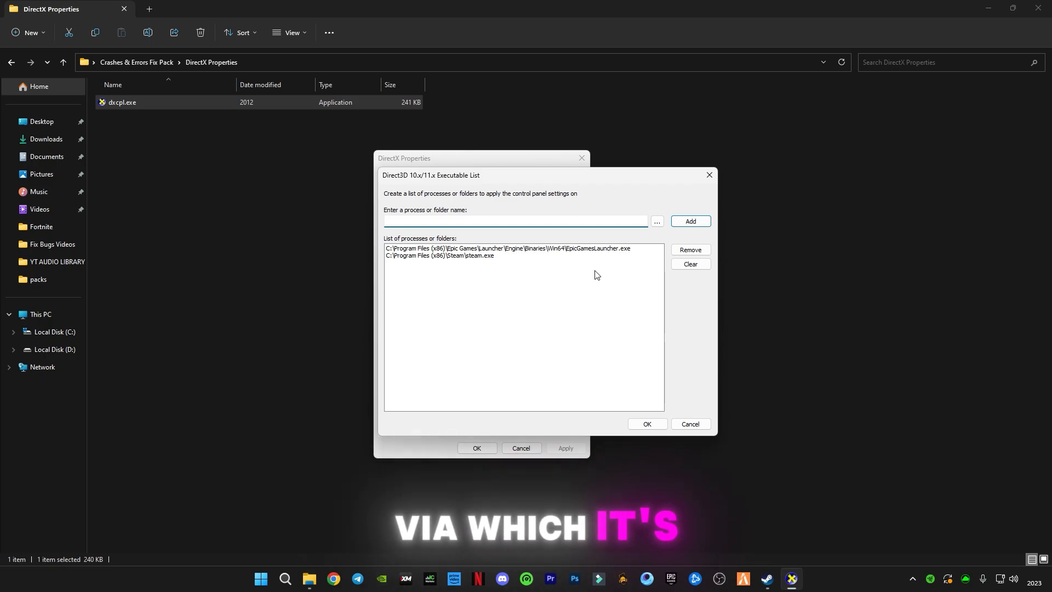
left_click(515, 220)
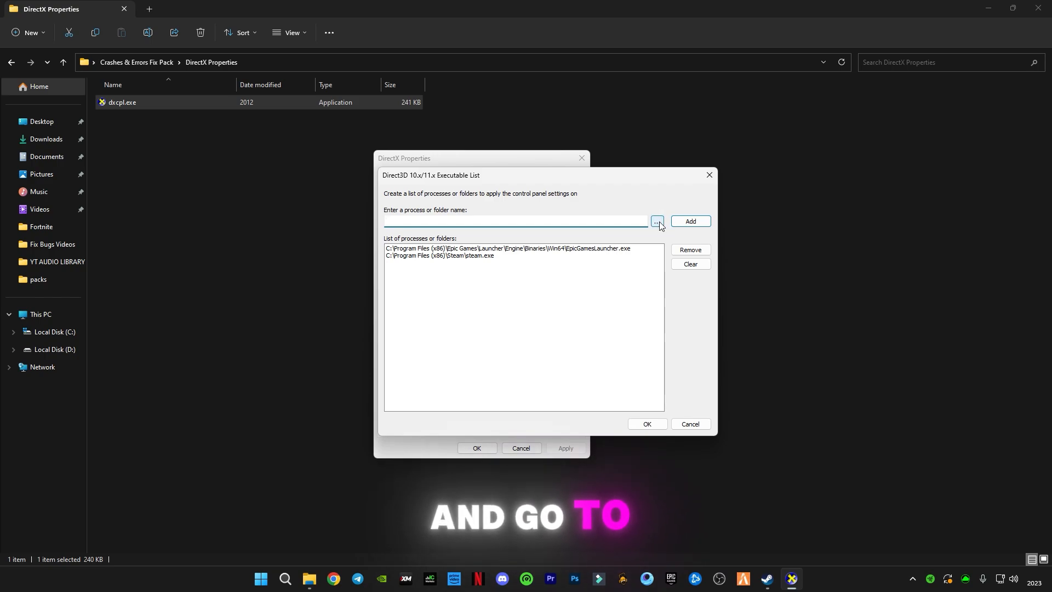
Step: Browse to C:\Program Files (x86)\Steam and choose steam.exe as the executable to add
left_click(656, 221)
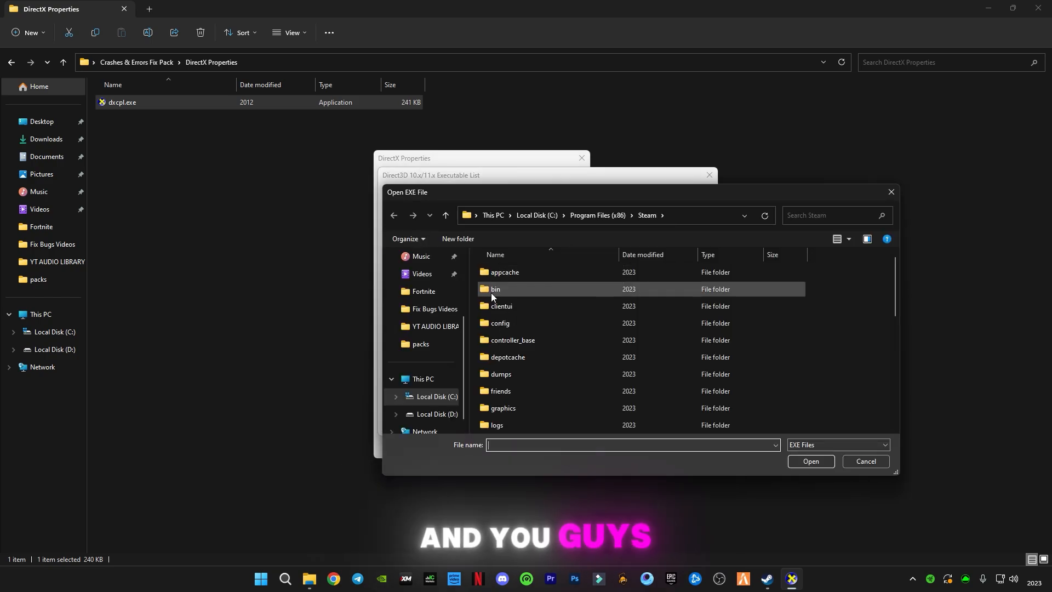
scroll("down", 3)
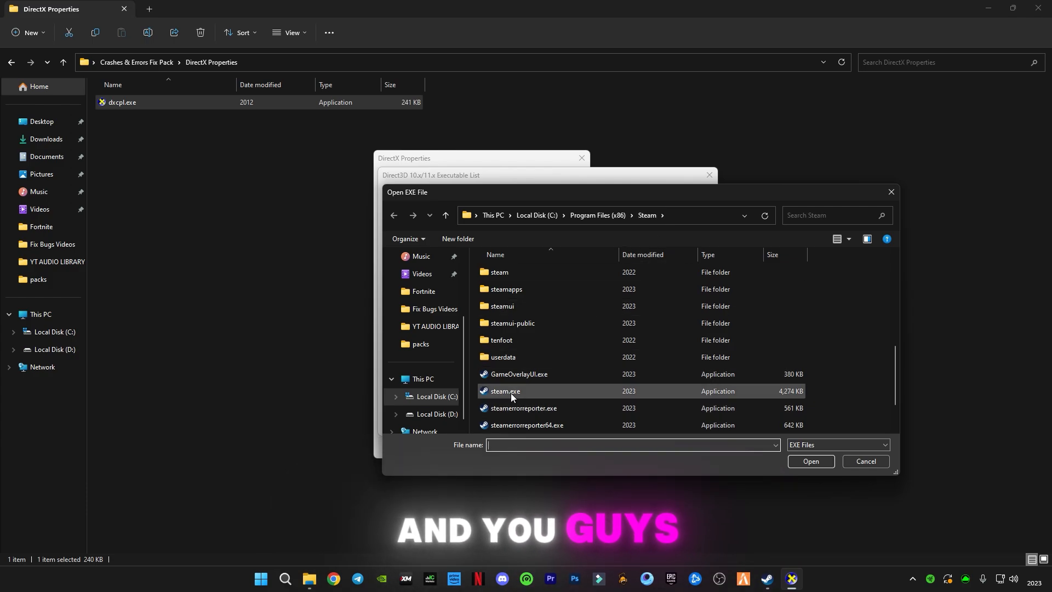
left_click(504, 391)
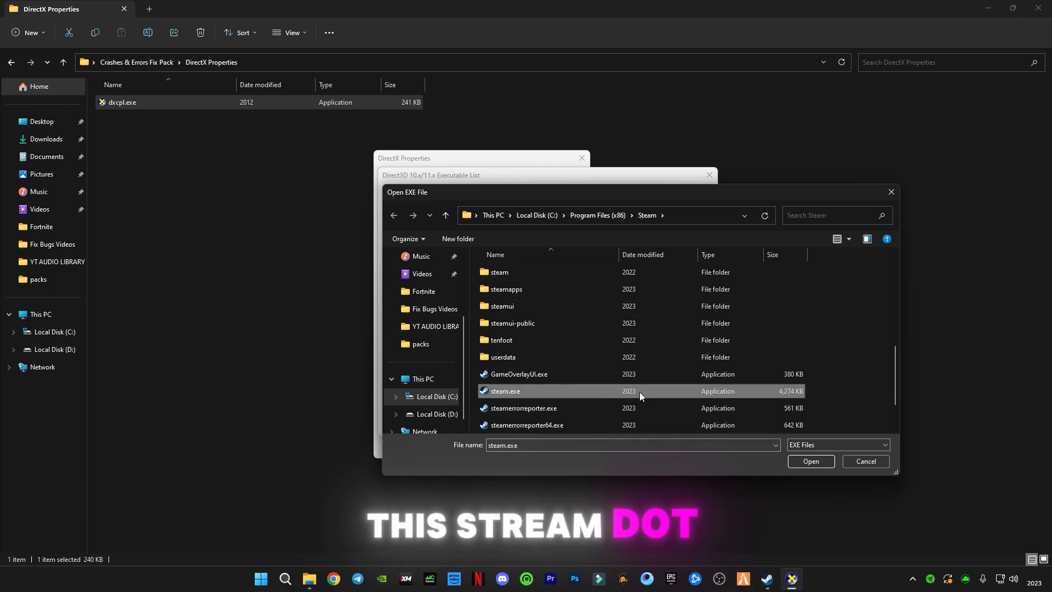
left_click(810, 462)
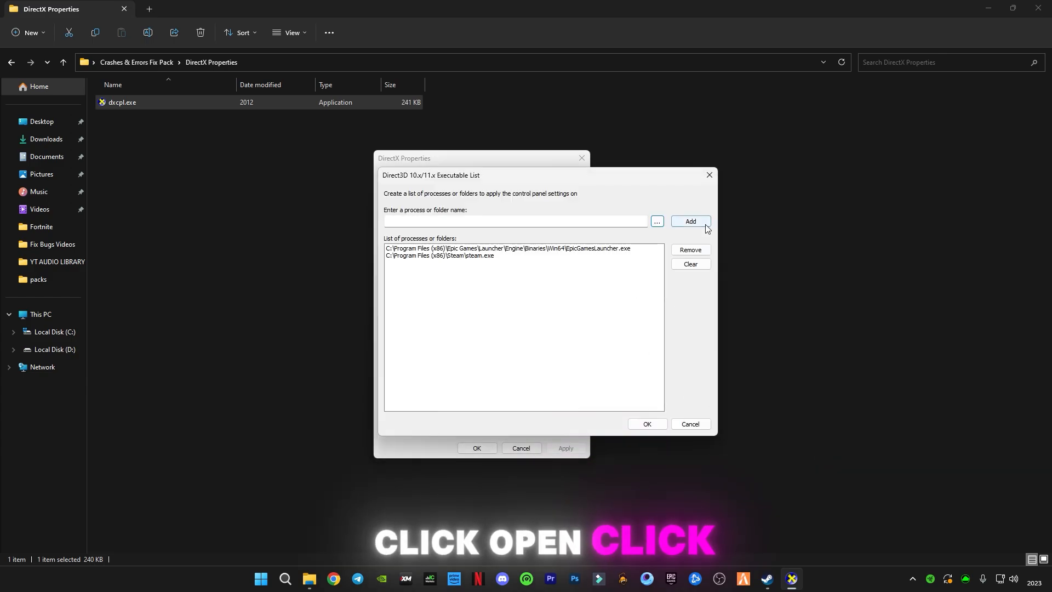
Step: Add Steam to the Direct3D executable list and confirm the DirectX Properties changes
left_click(645, 423)
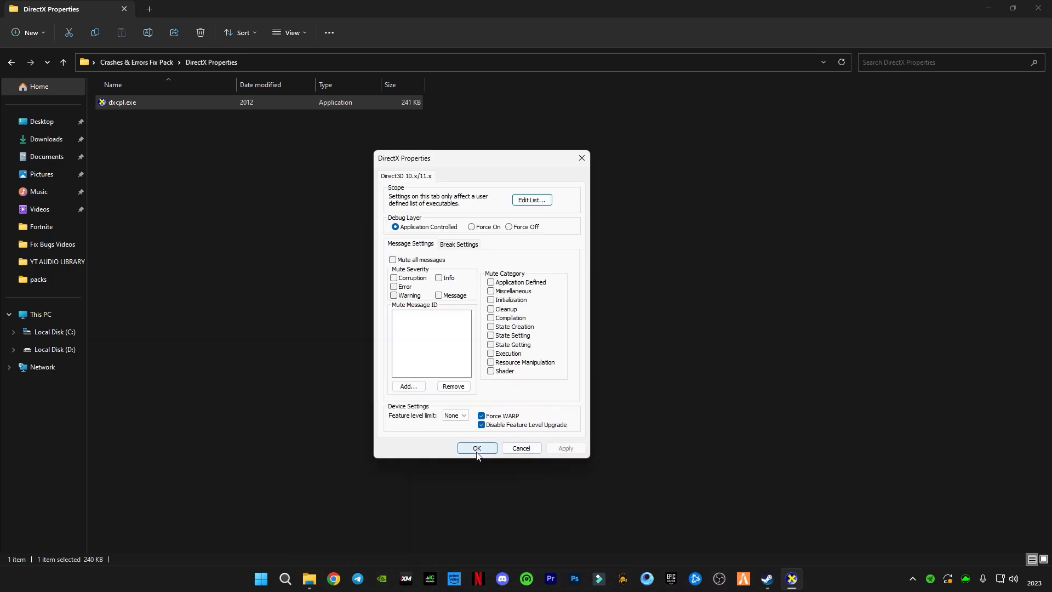
left_click(476, 448)
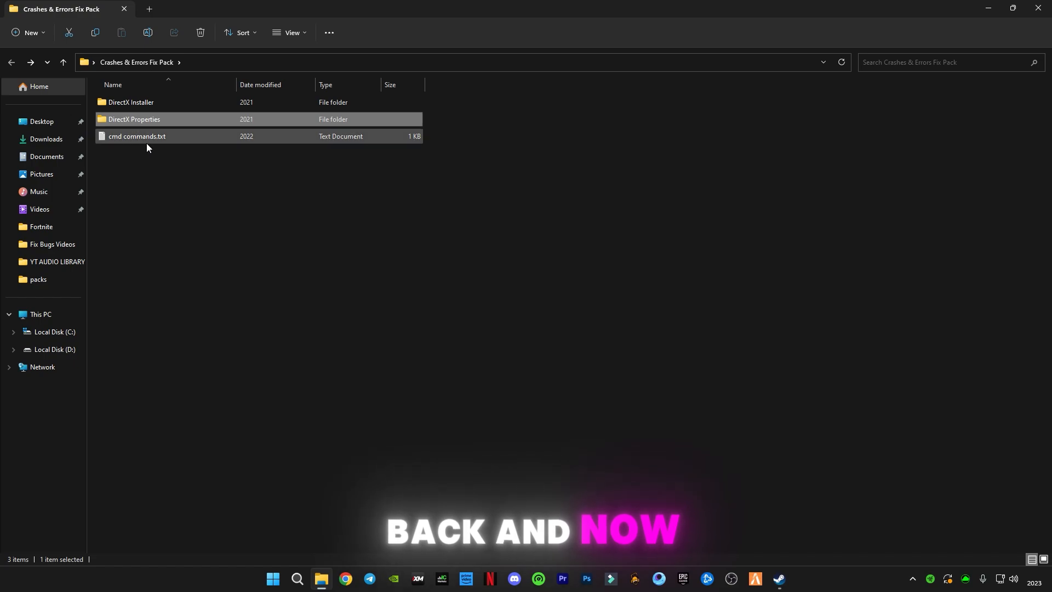
Step: Open cmd commands.txt in Notepad and select the powercfg power-plan command line
double_click(137, 136)
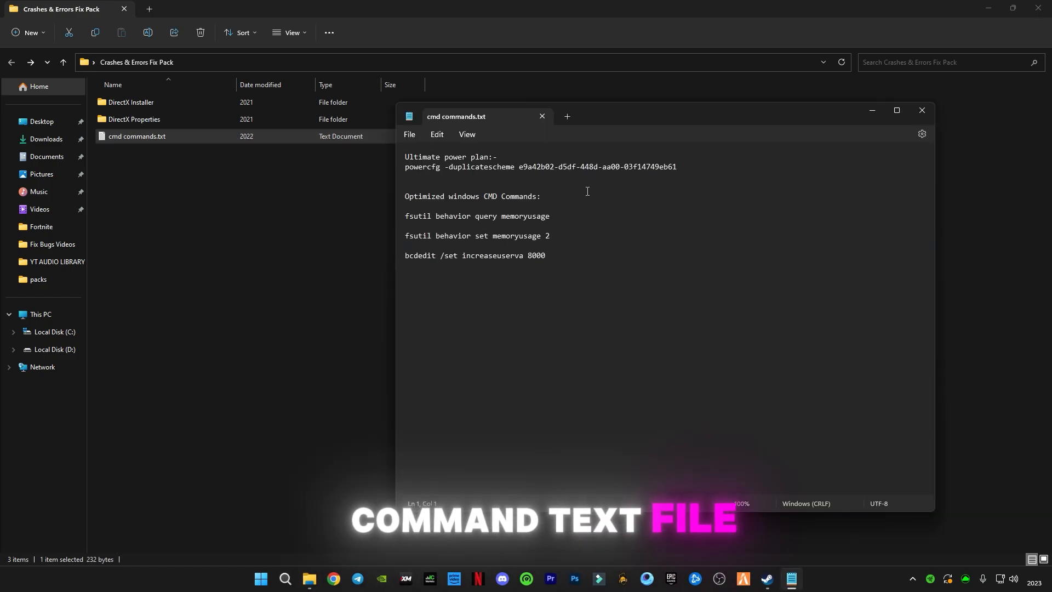
triple_click(539, 170)
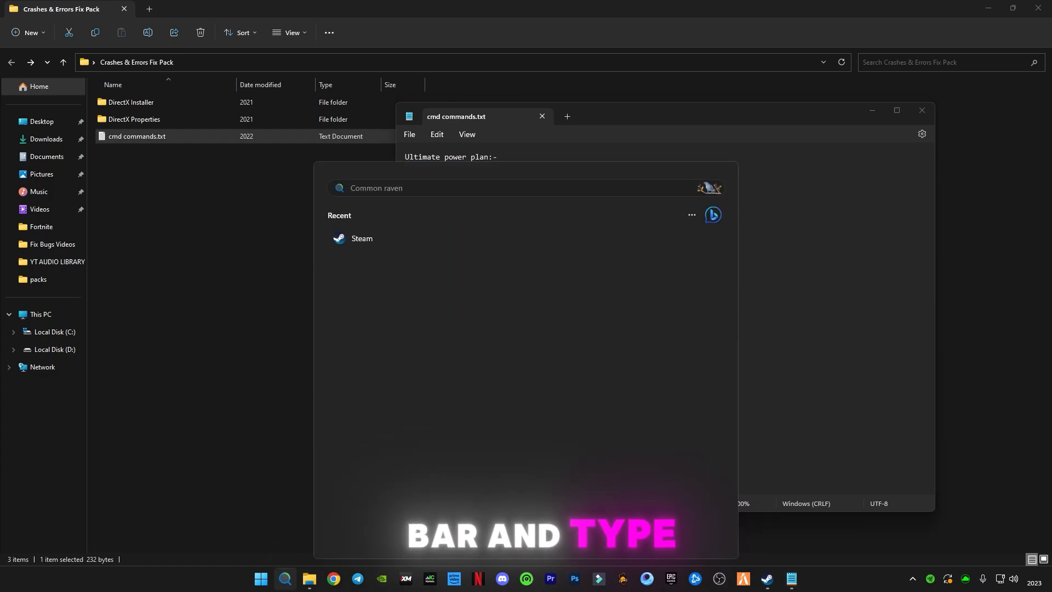
Step: Run the powercfg -duplicatescheme Ultimate Performance command in an admin cmd, then paste the remaining fsutil and bcdedit commands
type("cmd")
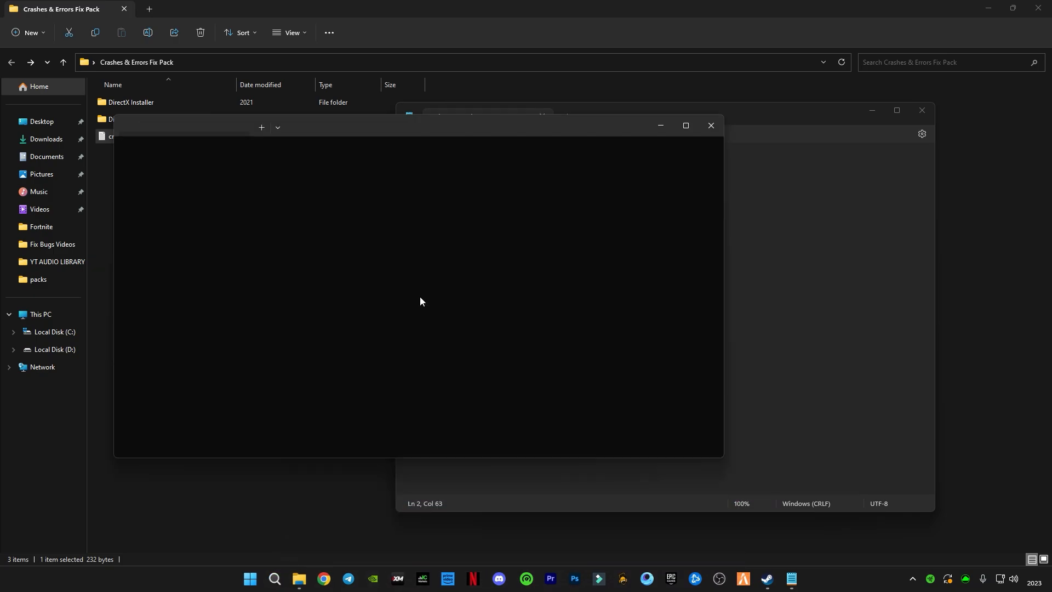
type("powercfg -duplicatescheme e9a42b02-d5df-448d-aa00-03f14749eb61")
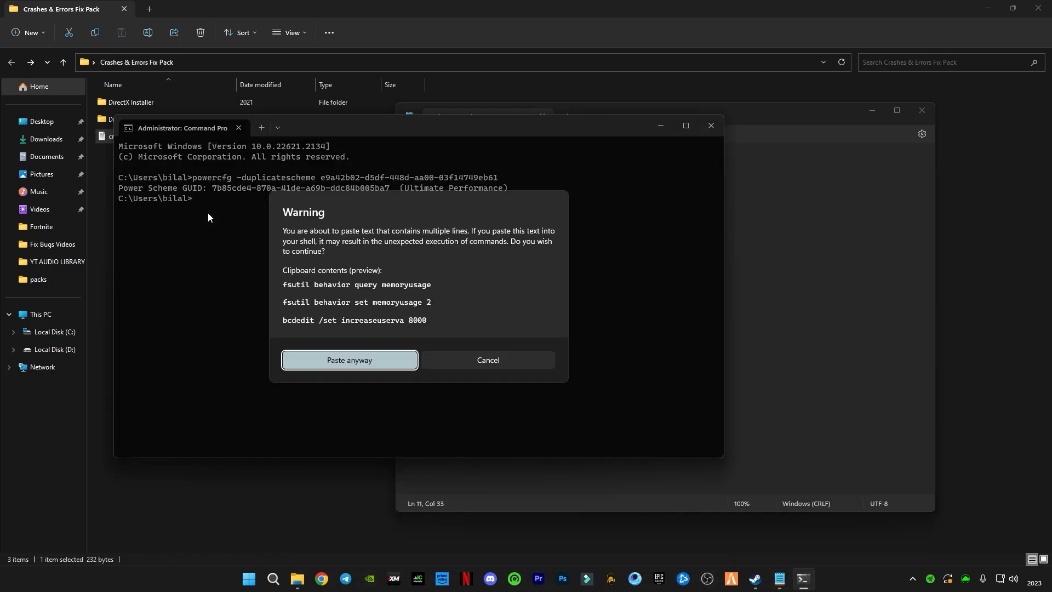
left_click(349, 359)
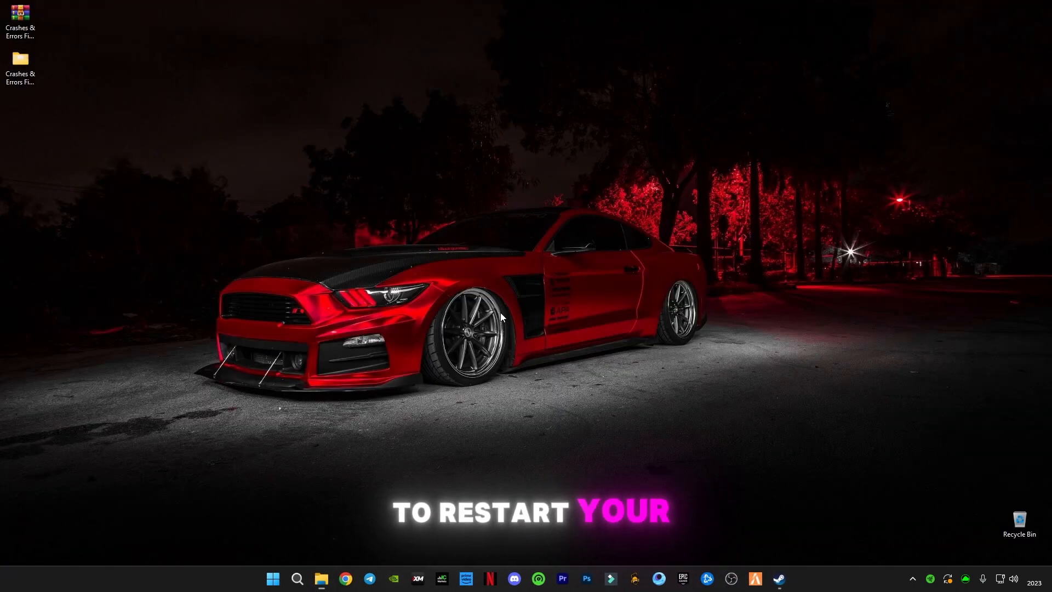
Step: Show the Start menu power options with sleep, shut down and restart
left_click(273, 579)
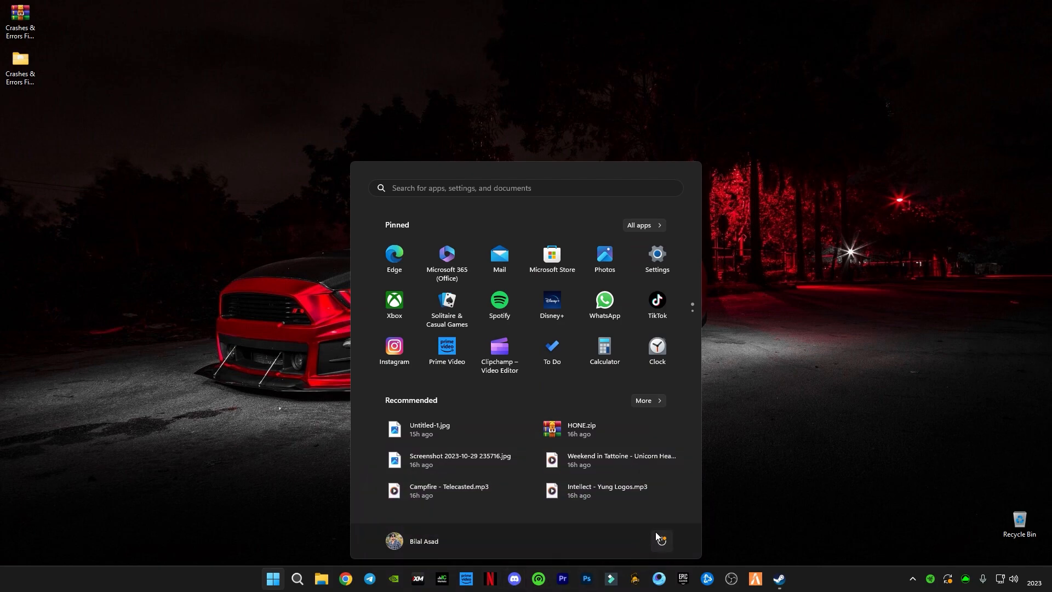
left_click(660, 540)
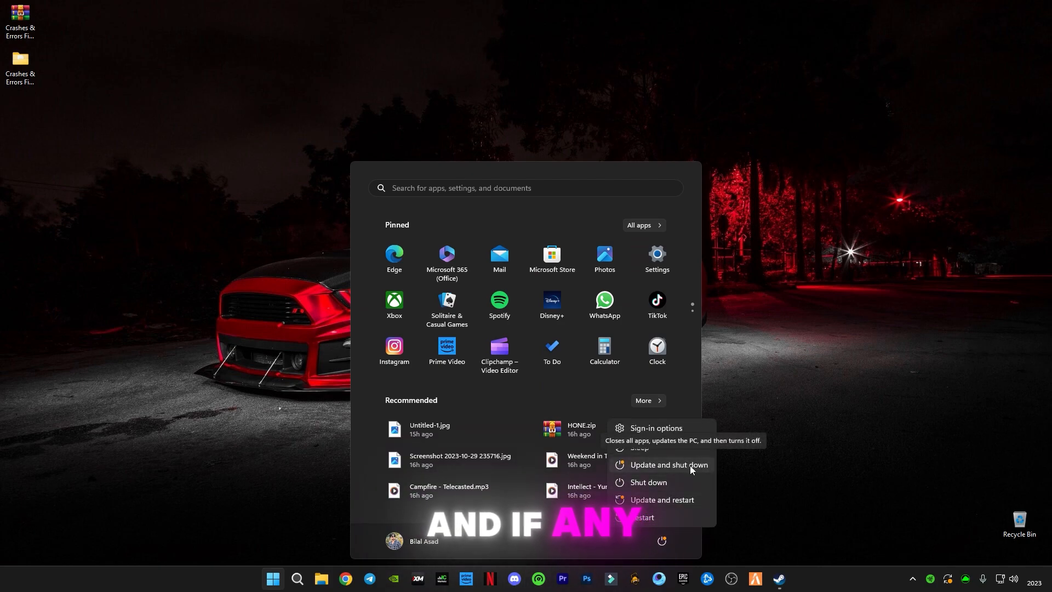